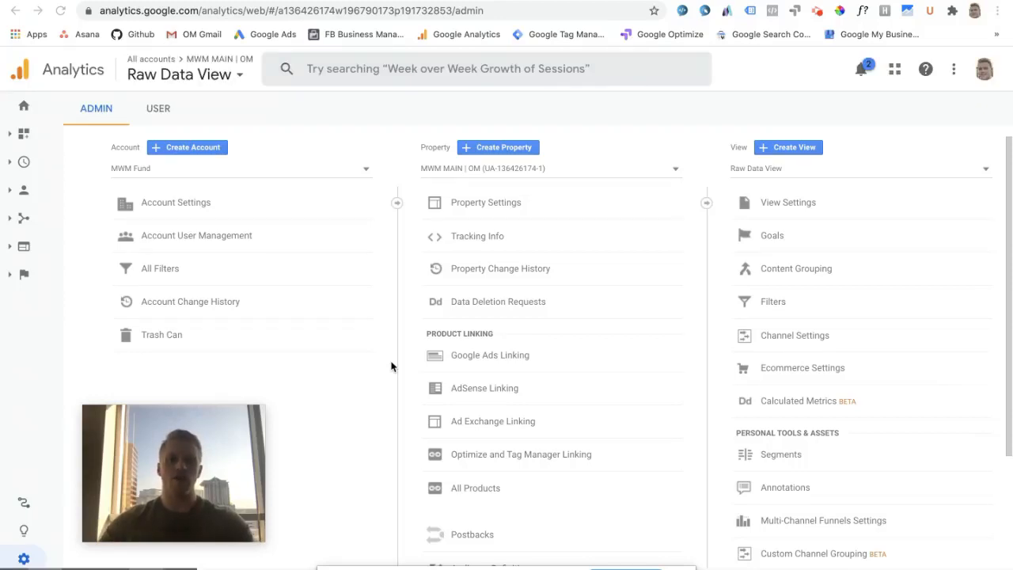
{"action": "mouse_move", "coordinate": [647, 423]}
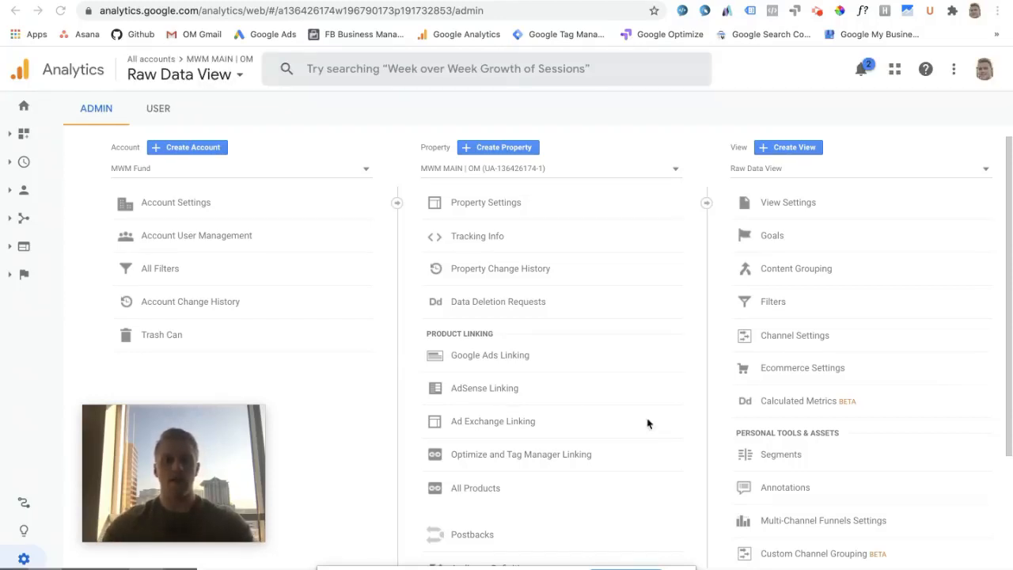
{"action": "mouse_move", "coordinate": [779, 376]}
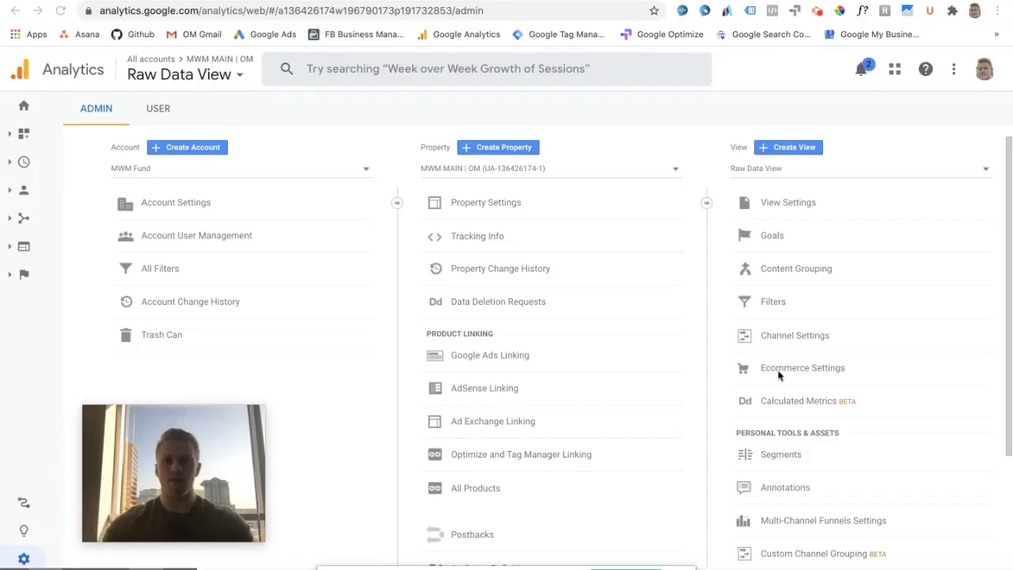
{"action": "mouse_move", "coordinate": [775, 321]}
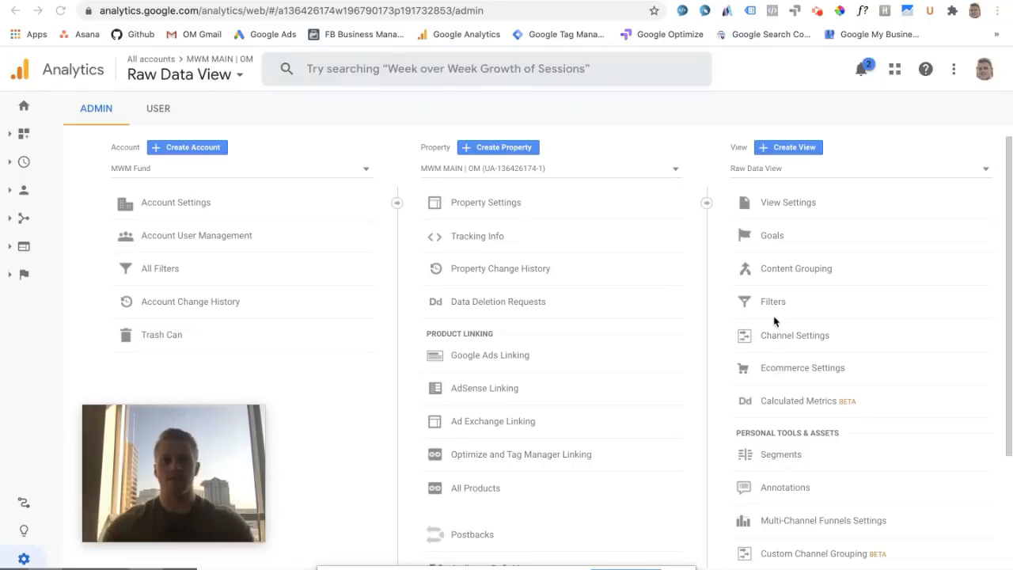
{"action": "mouse_move", "coordinate": [49, 117]}
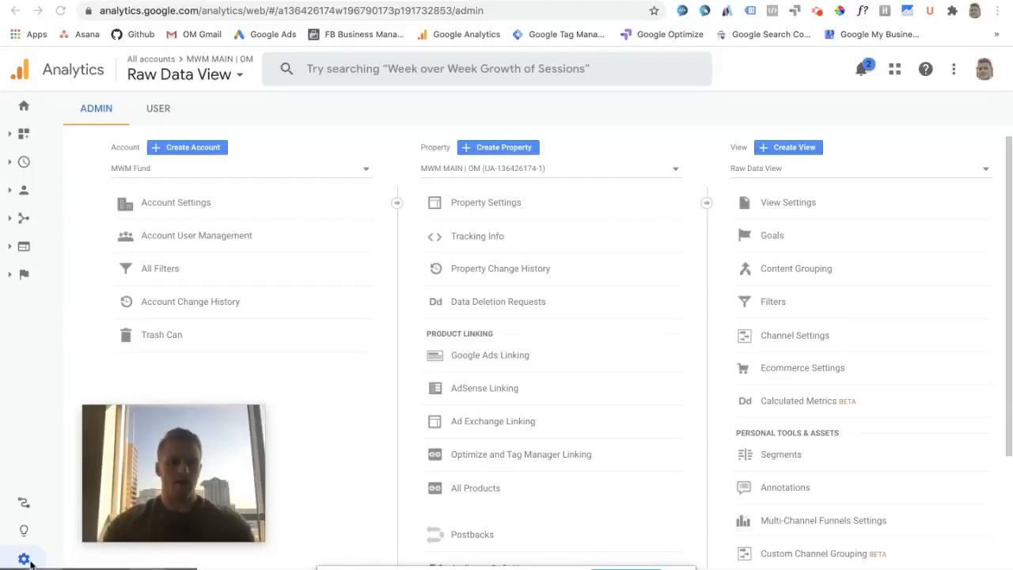
{"action": "mouse_move", "coordinate": [24, 558]}
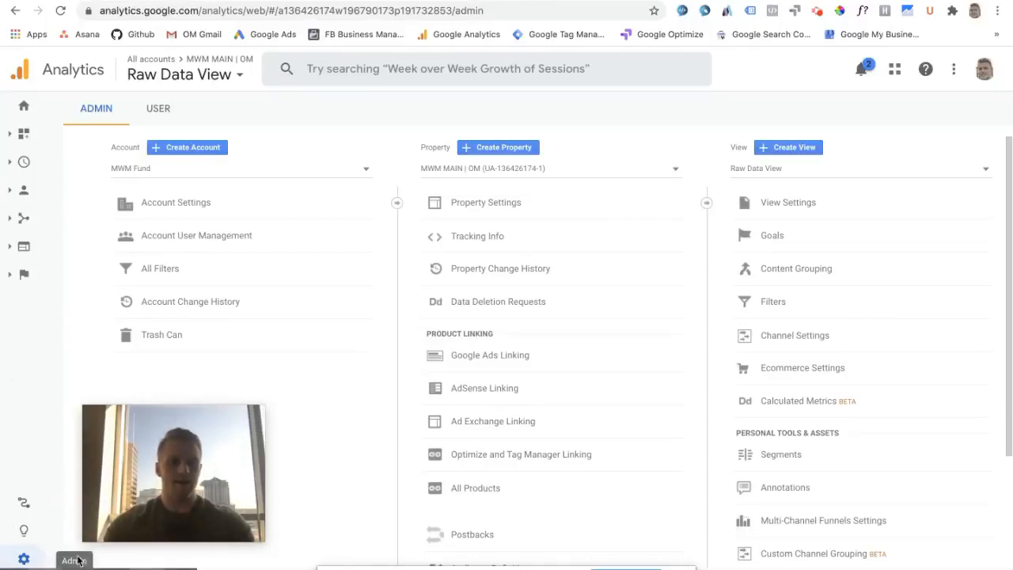
{"action": "mouse_move", "coordinate": [655, 442]}
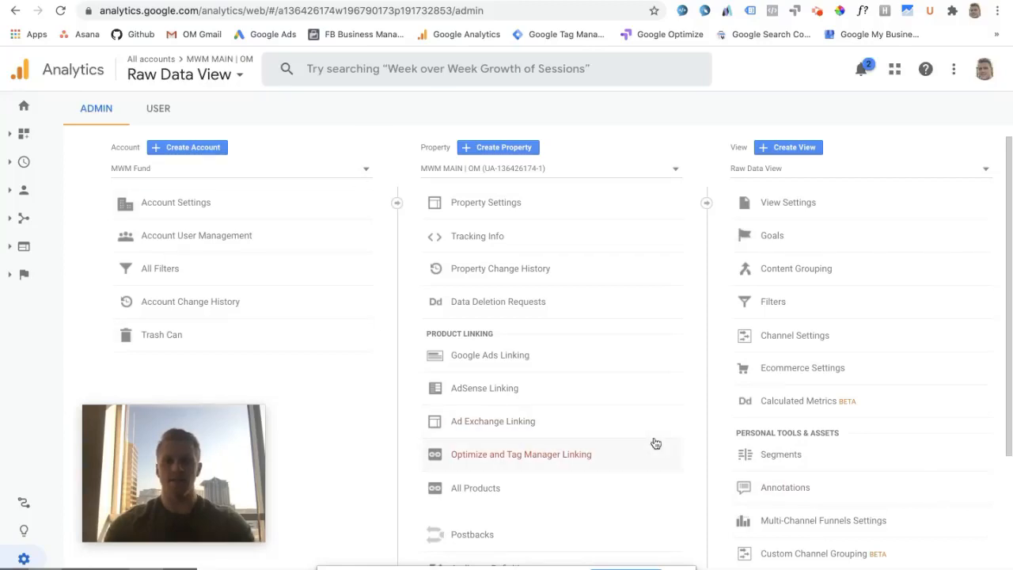
{"action": "mouse_move", "coordinate": [663, 182]}
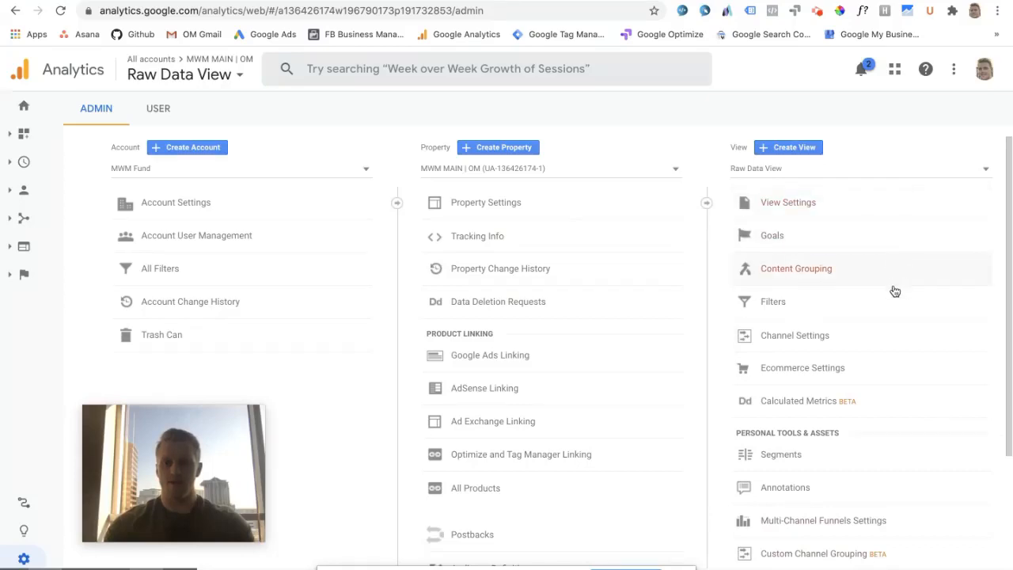
{"action": "mouse_move", "coordinate": [776, 305]}
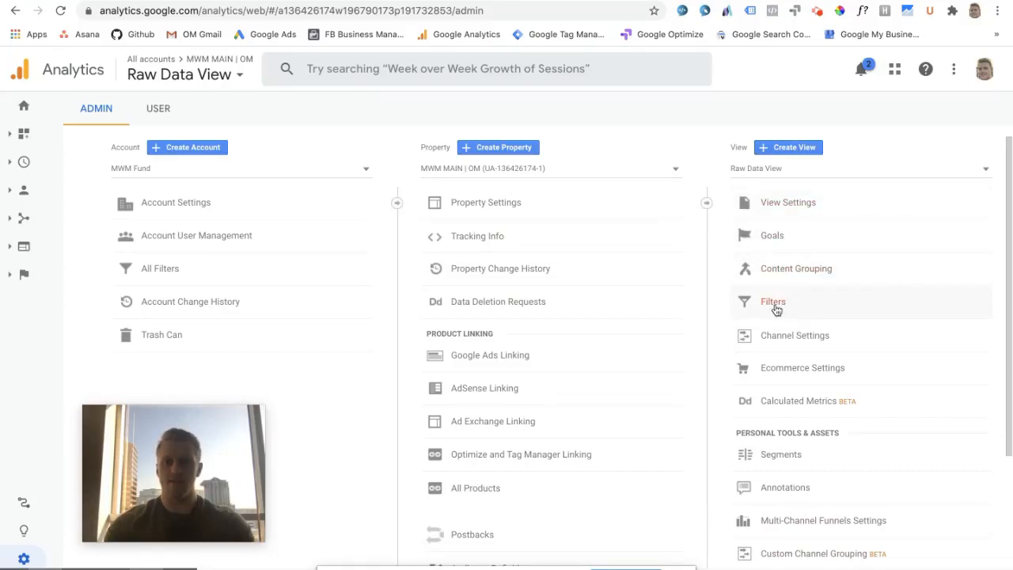
Add a new filter to the Raw Data View and name it 'Exclude Subdomain'.
{"action": "left_click", "coordinate": [773, 301]}
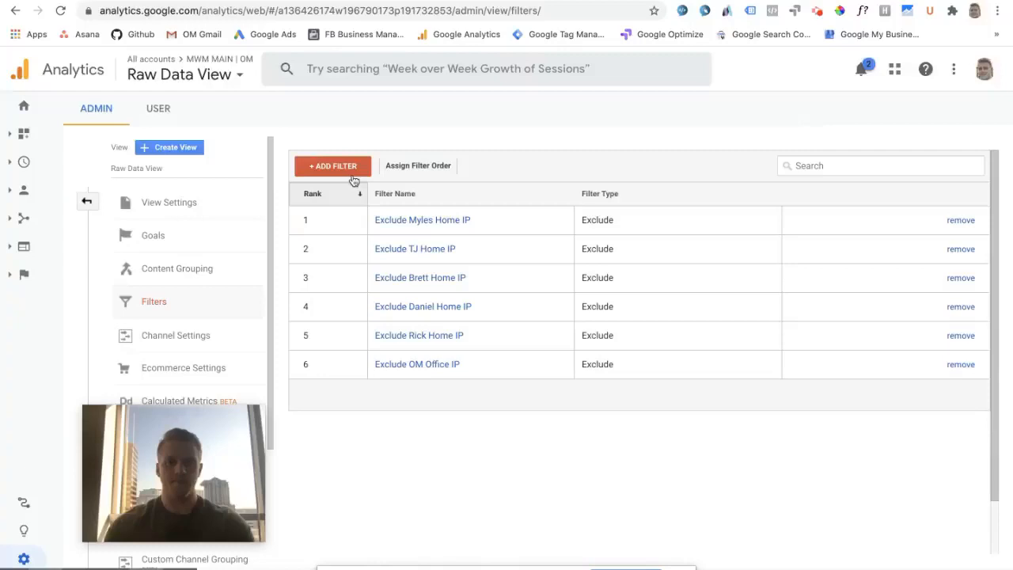
{"action": "left_click", "coordinate": [332, 166]}
{"action": "type", "text": "Exclude Bl"}
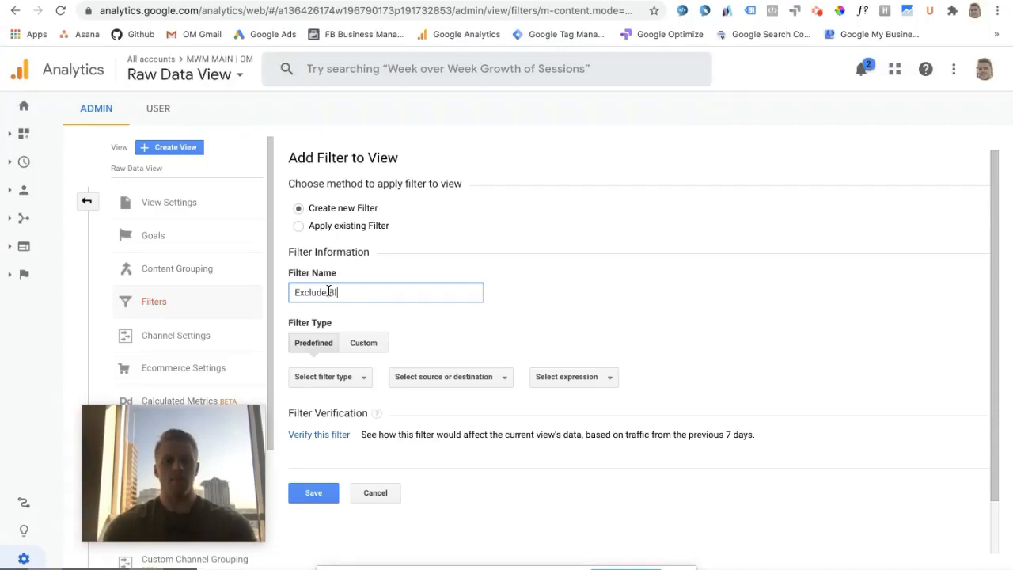
{"action": "type", "text": "og"}
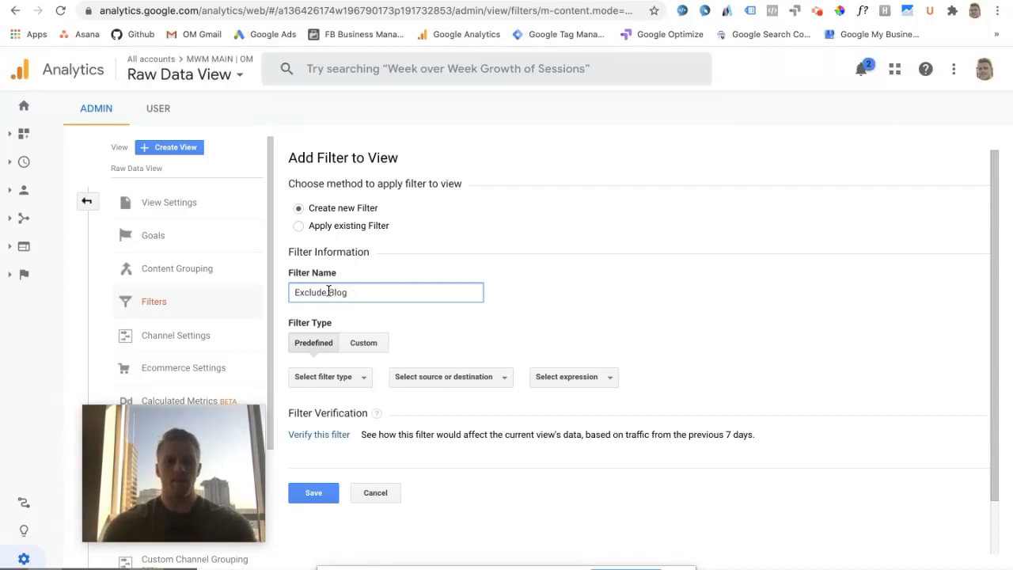
{"action": "type", "text": "Subdomain"}
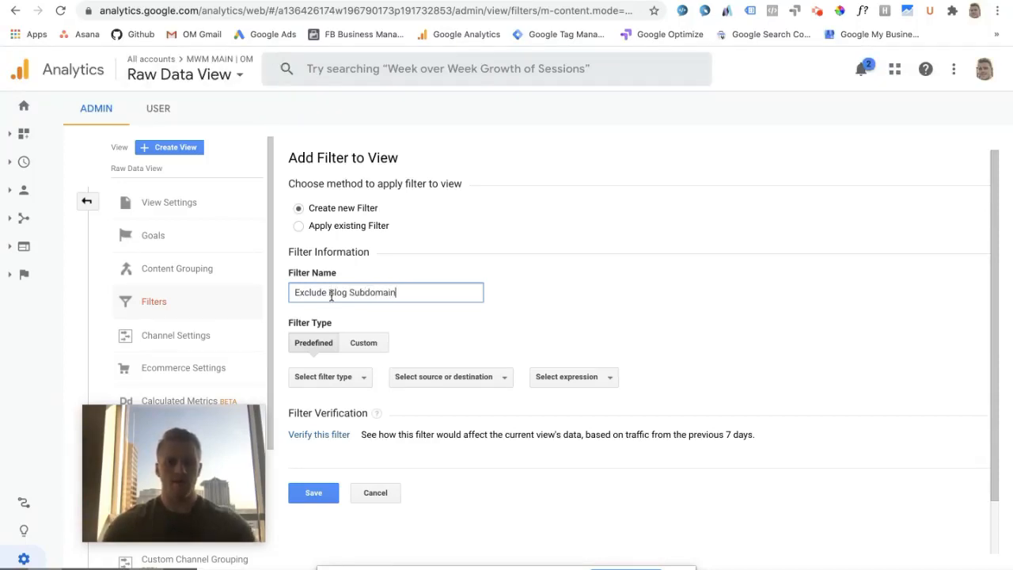
{"action": "key", "text": "Backspace"}
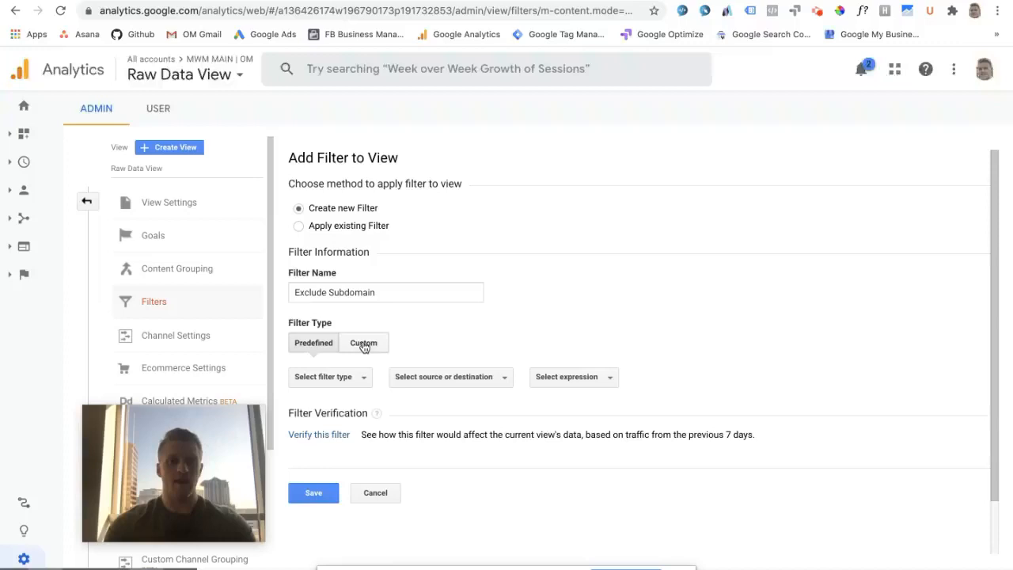
Switch the filter to Custom type with Hostname as the filter field.
{"action": "left_click", "coordinate": [363, 341]}
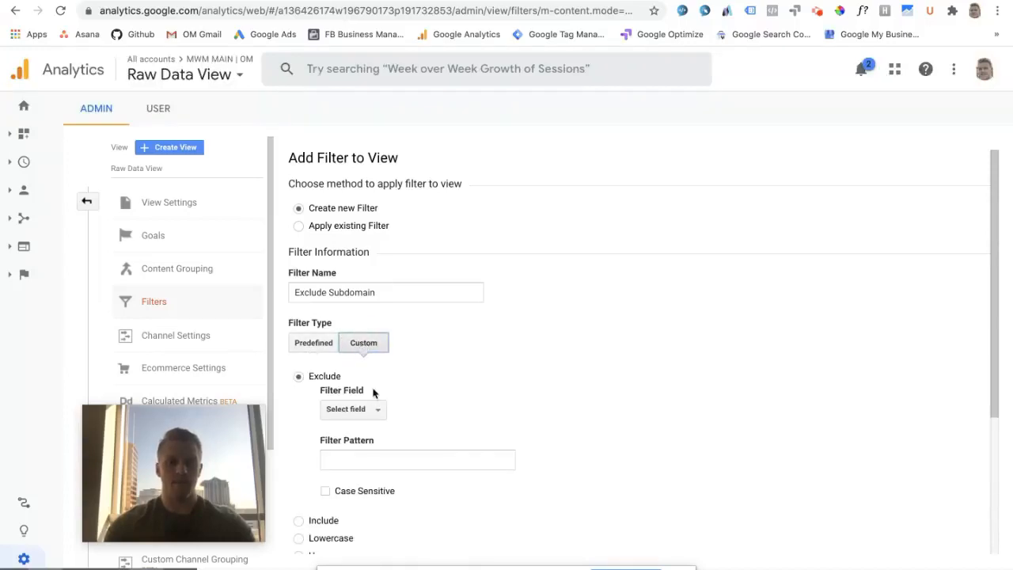
{"action": "left_click", "coordinate": [352, 408]}
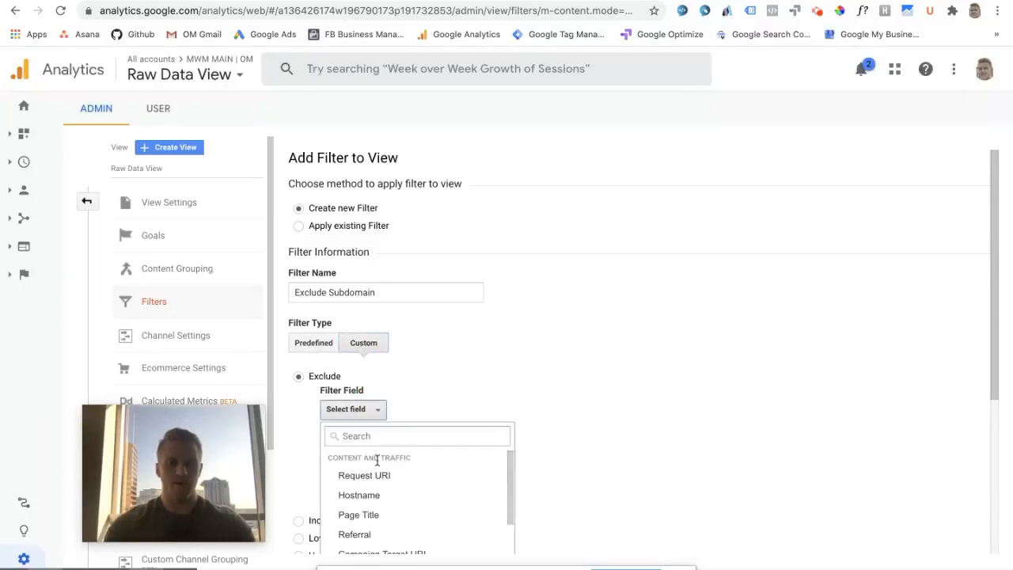
{"action": "left_click", "coordinate": [359, 494]}
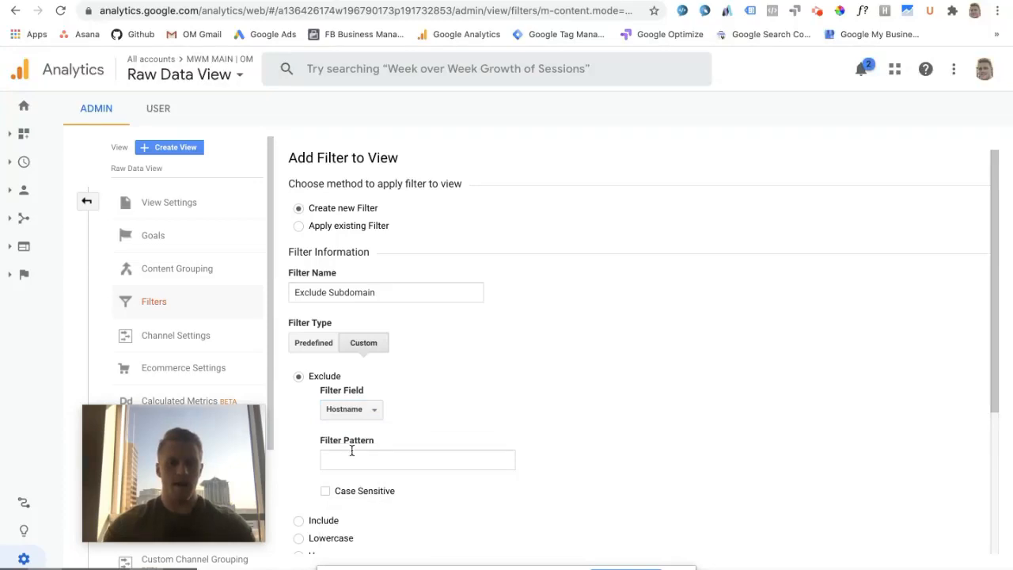
Enter blog\.mwmfund\.com as the exclude filter pattern.
{"action": "type", "text": "subdo"}
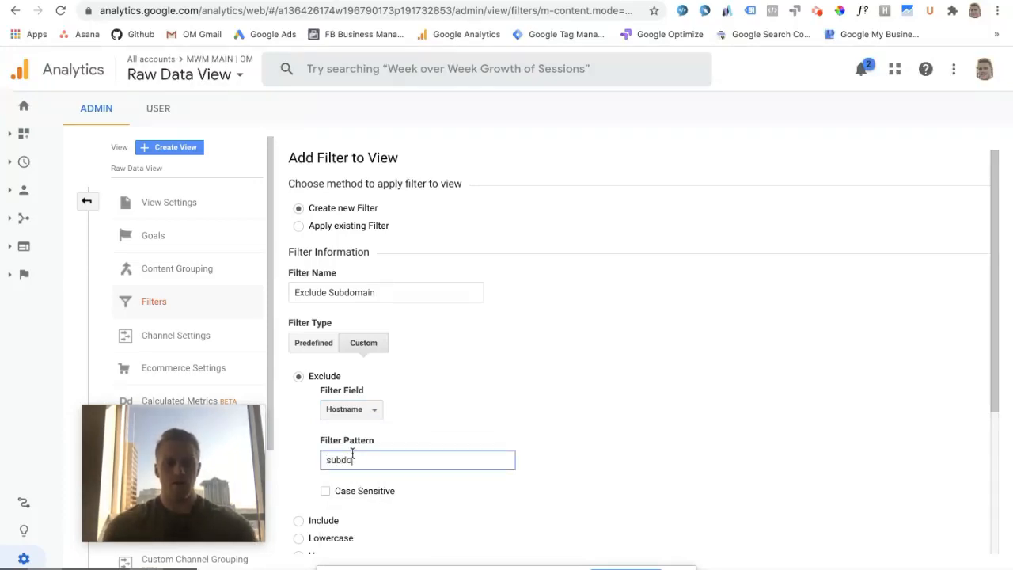
{"action": "type", "text": "omain"}
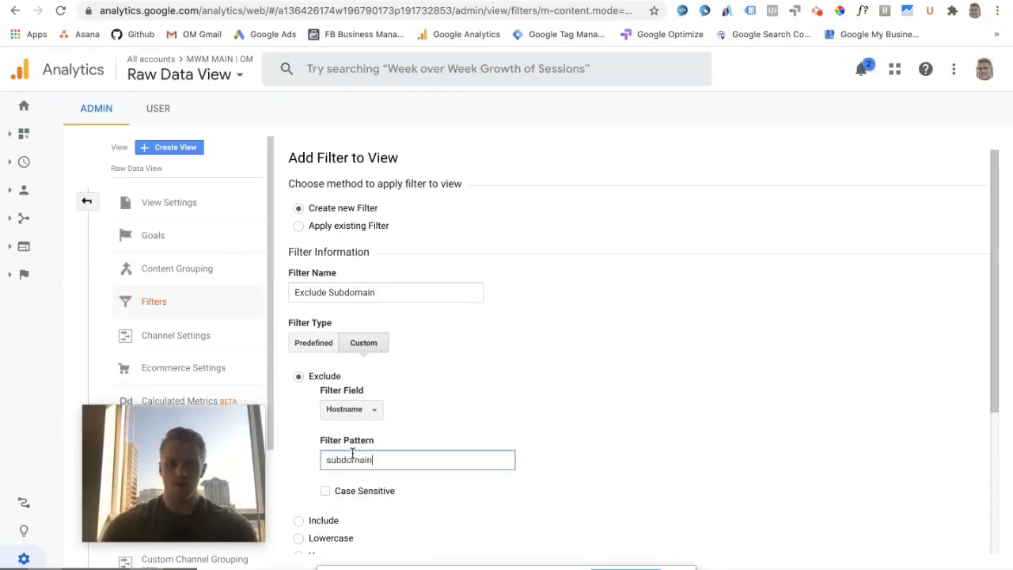
{"action": "type", "text": "\\.domain\\."}
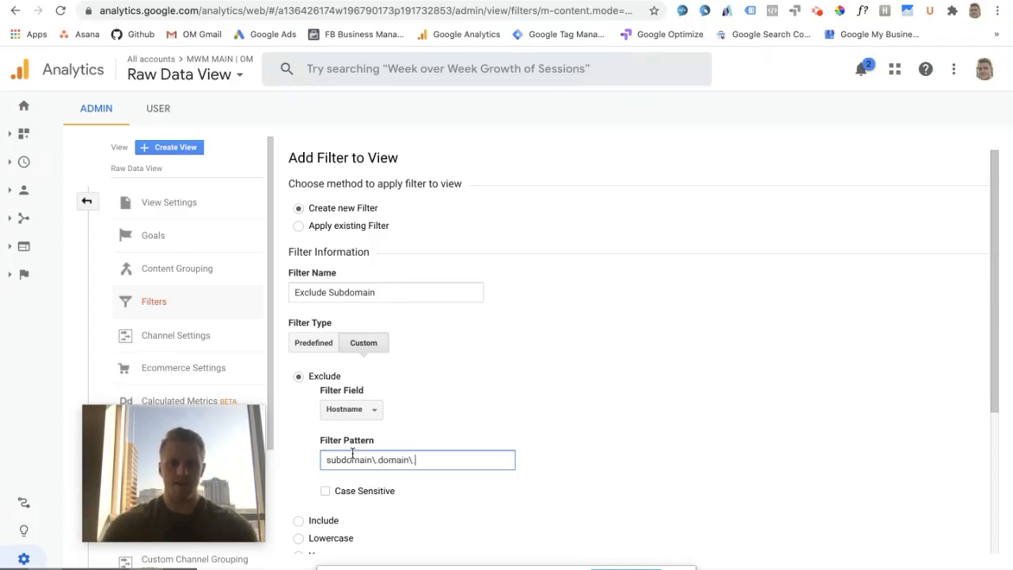
{"action": "type", "text": "com"}
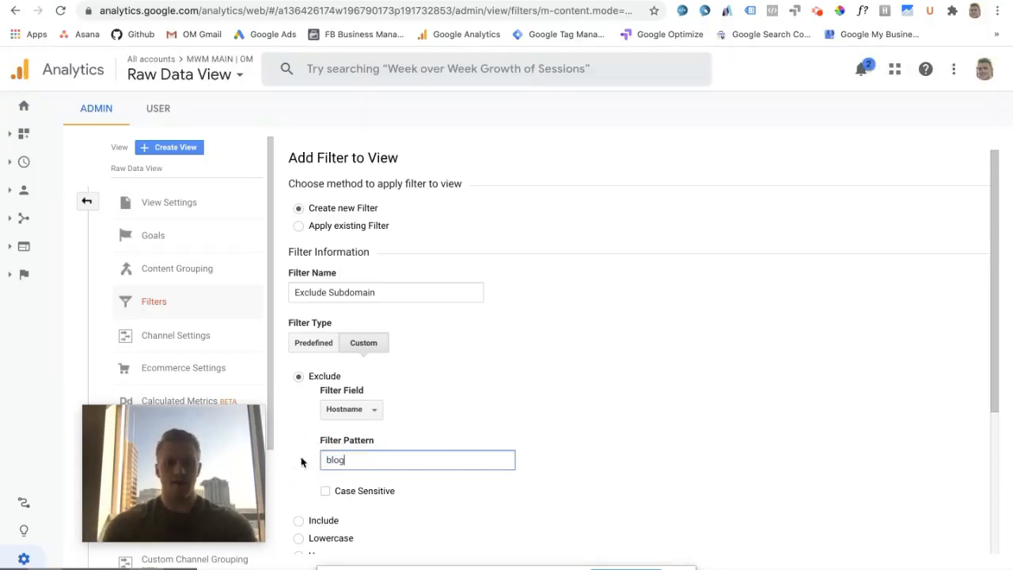
{"action": "type", "text": ".mwmfund."}
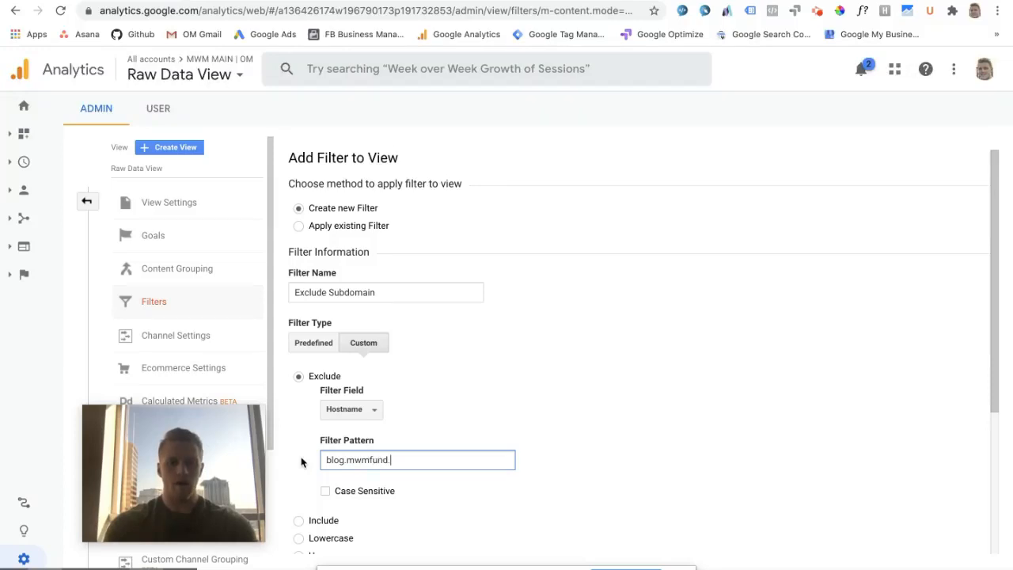
{"action": "type", "text": "com"}
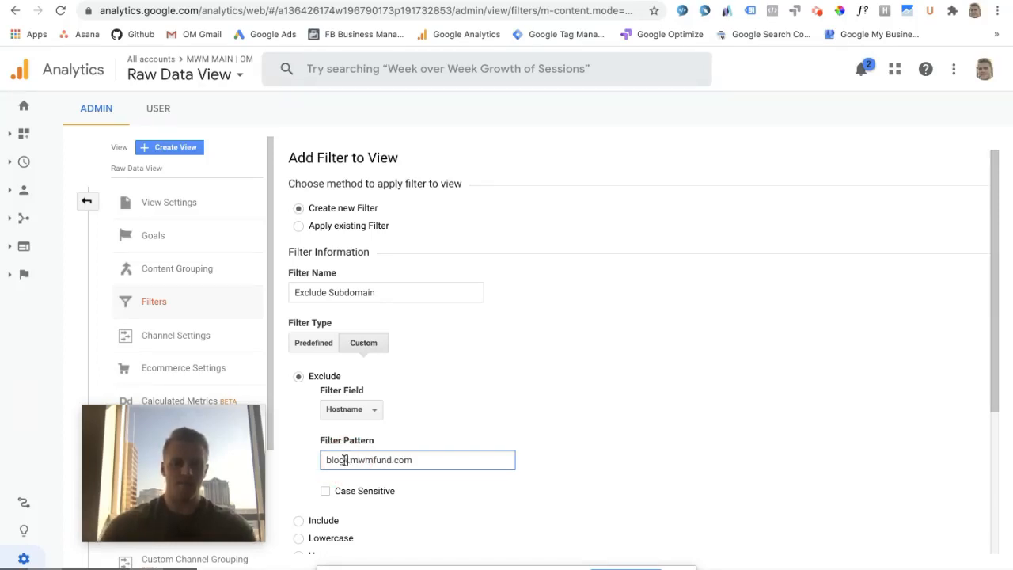
{"action": "type", "text": "\\"}
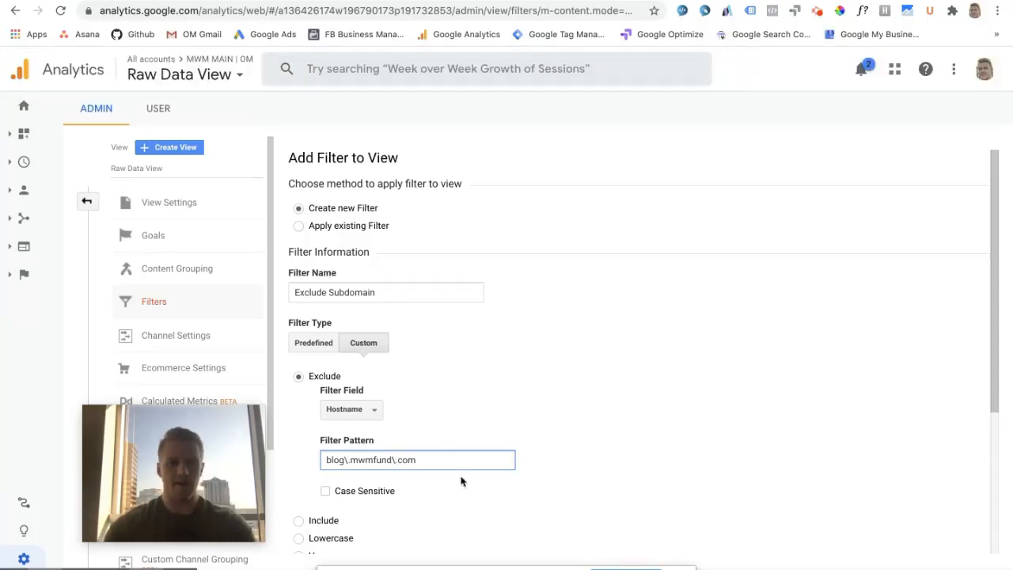
{"action": "scroll", "scroll_direction": "down", "scroll_amount": 3}
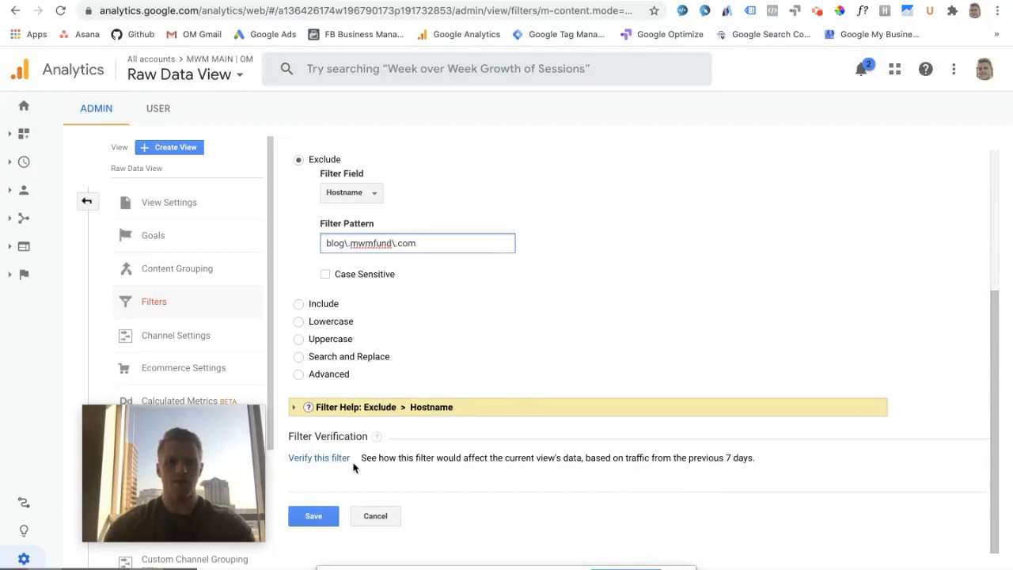
{"action": "mouse_move", "coordinate": [357, 541]}
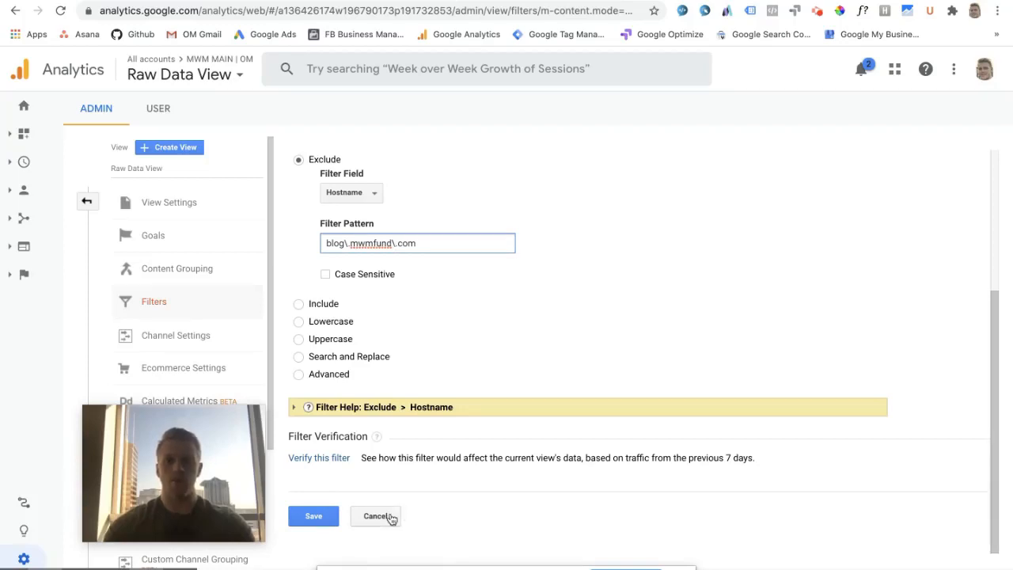
{"action": "mouse_move", "coordinate": [386, 489]}
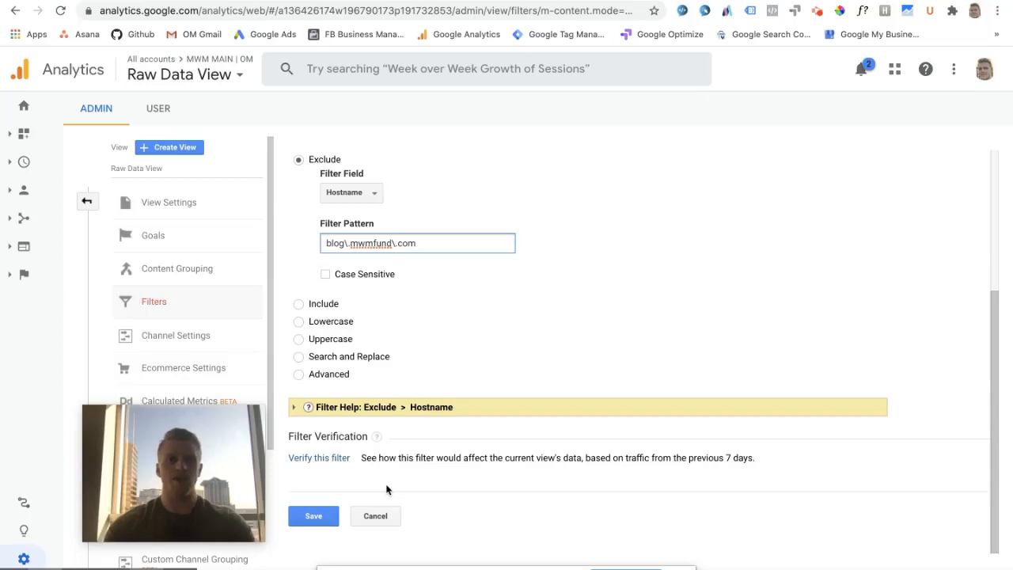
{"action": "mouse_move", "coordinate": [427, 490]}
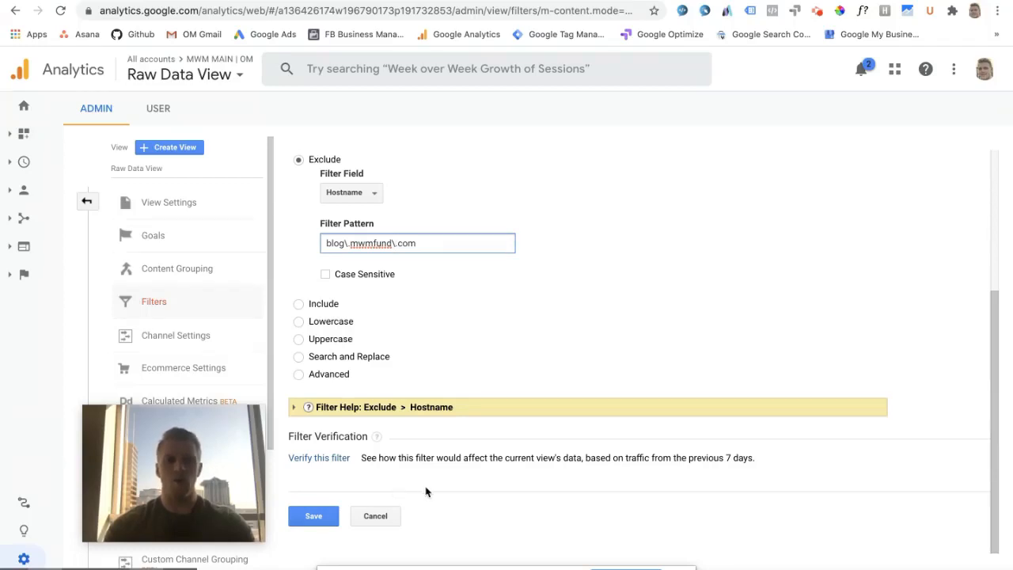
{"action": "mouse_move", "coordinate": [414, 515]}
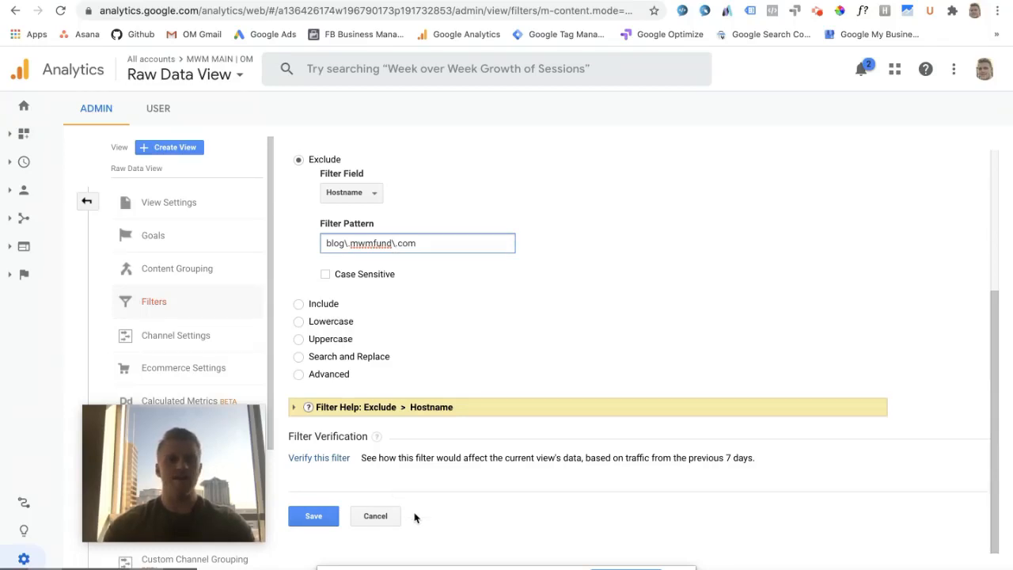
{"action": "mouse_move", "coordinate": [375, 515]}
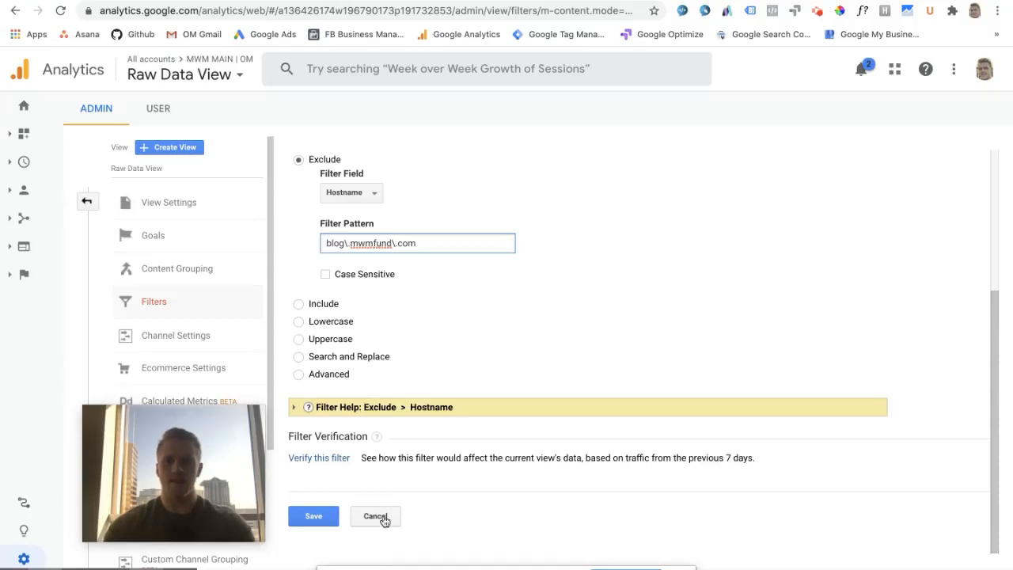